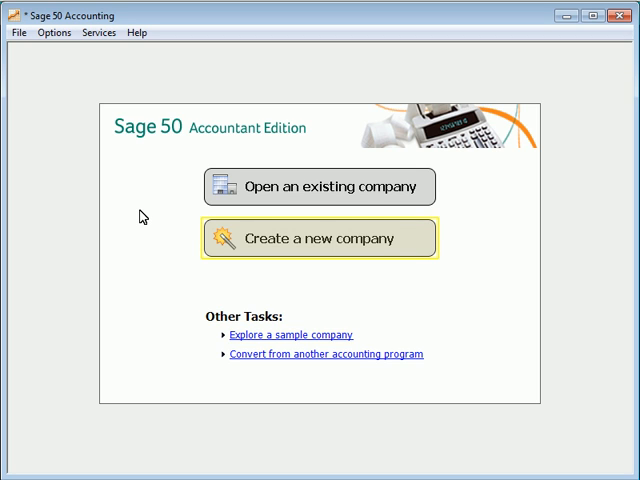
pyautogui.moveTo(307, 239)
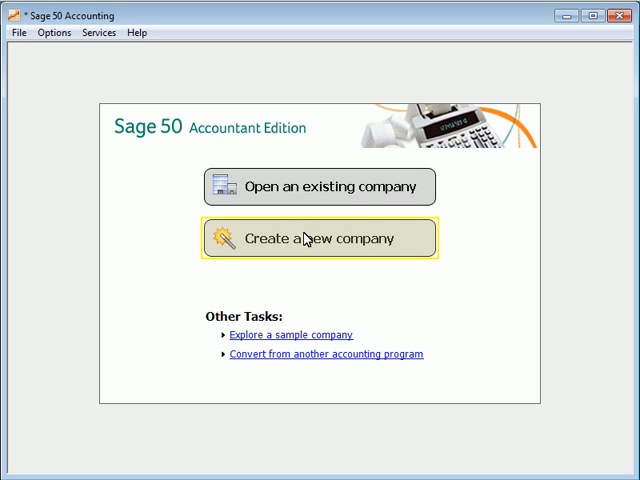
# Launch the New Company Setup Wizard from the start screen's 'Create a new company'.
pyautogui.click(318, 238)
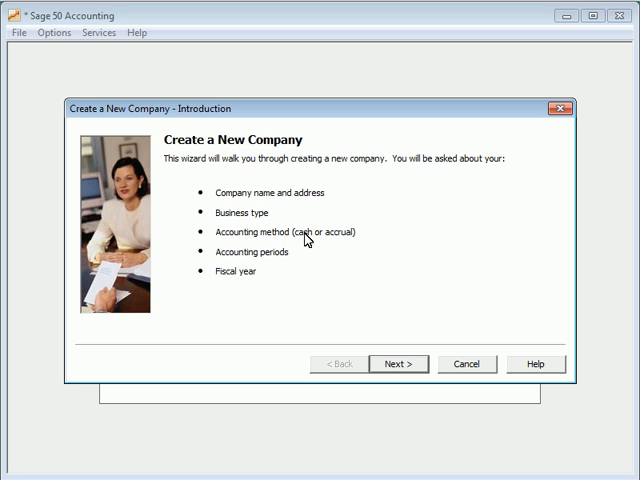
pyautogui.moveTo(397, 363)
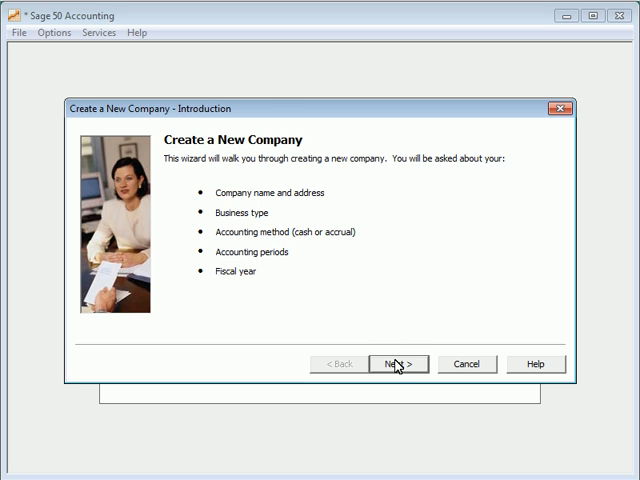
pyautogui.click(398, 363)
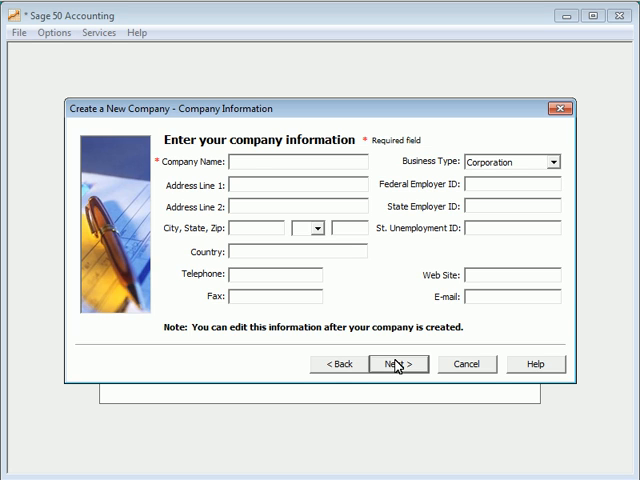
pyautogui.write('Norcross')
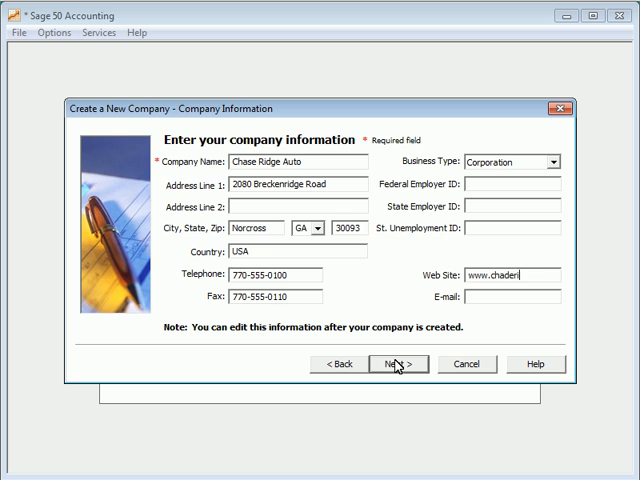
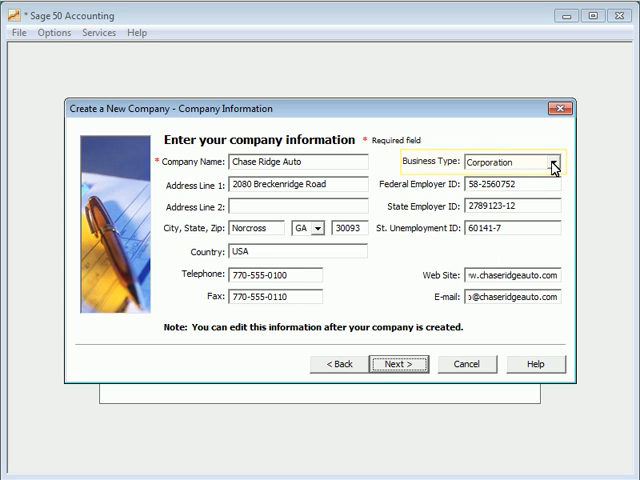
pyautogui.click(554, 162)
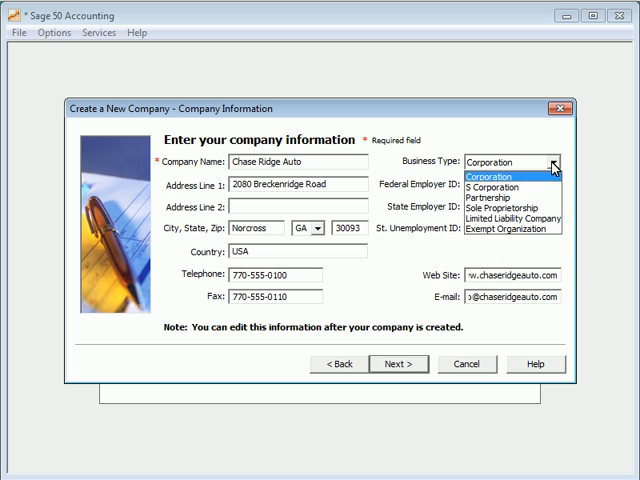
pyautogui.click(510, 203)
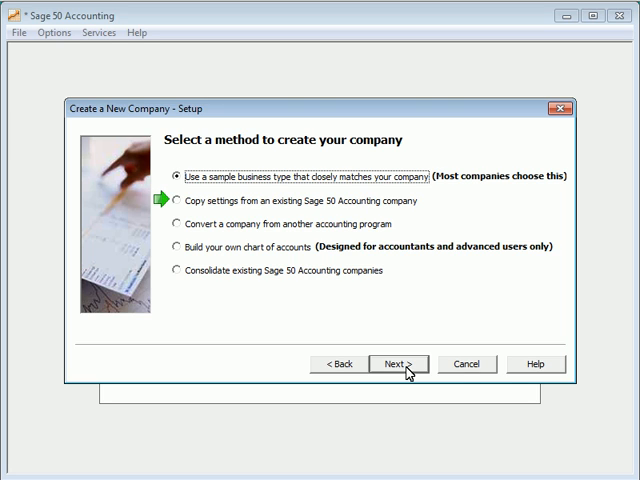
pyautogui.click(177, 177)
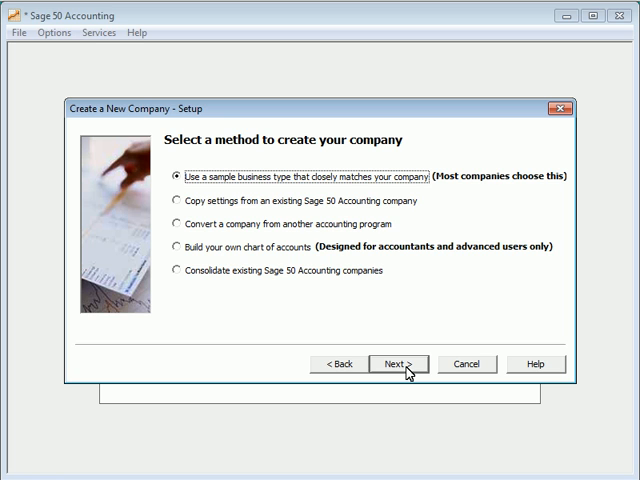
# Choose 'Use a sample business type', preview Distributor, and reveal the Detailed types list.
pyautogui.click(383, 363)
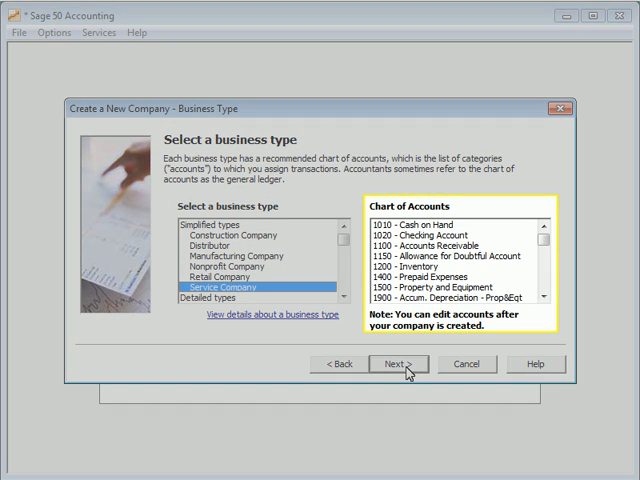
pyautogui.scroll(-3)
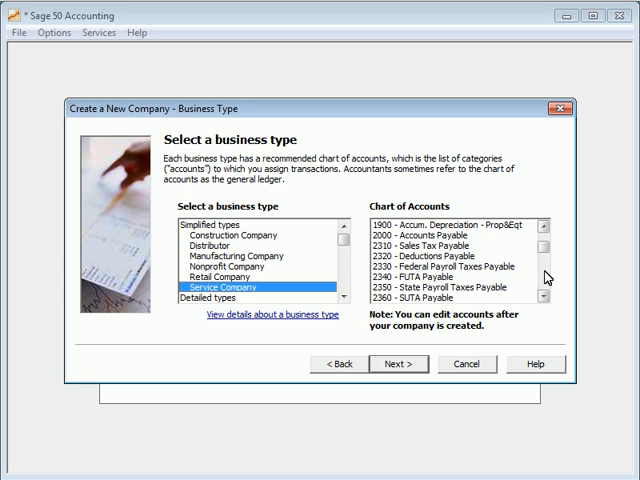
pyautogui.scroll(-3)
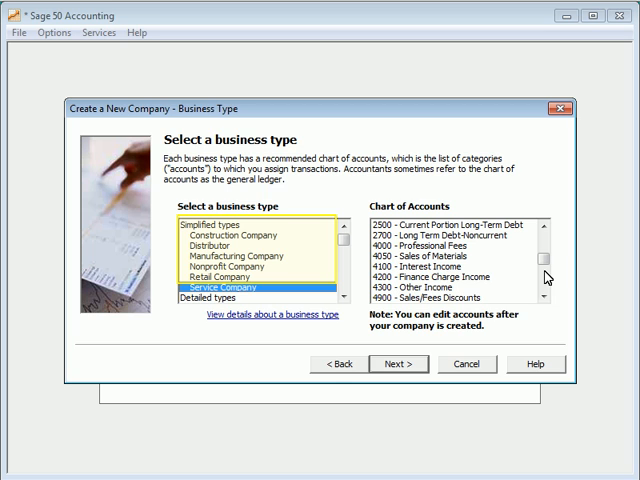
pyautogui.click(237, 234)
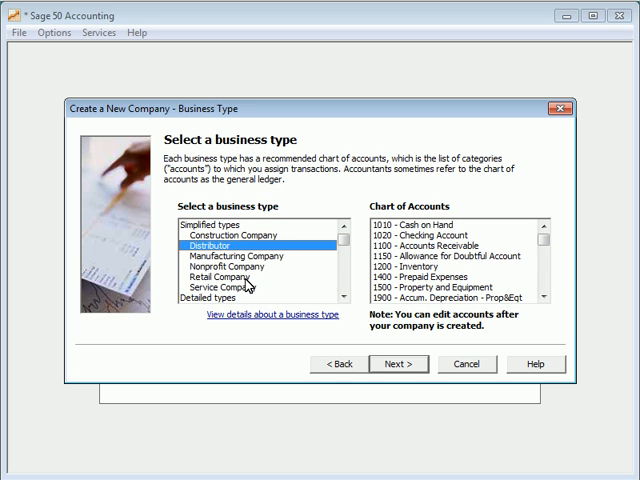
pyautogui.click(218, 286)
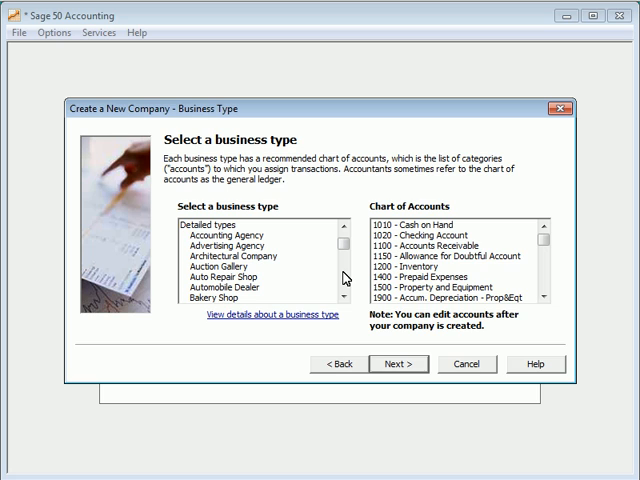
# Select Auto Repair Shop, review its chart of accounts, and accept it.
pyautogui.click(235, 277)
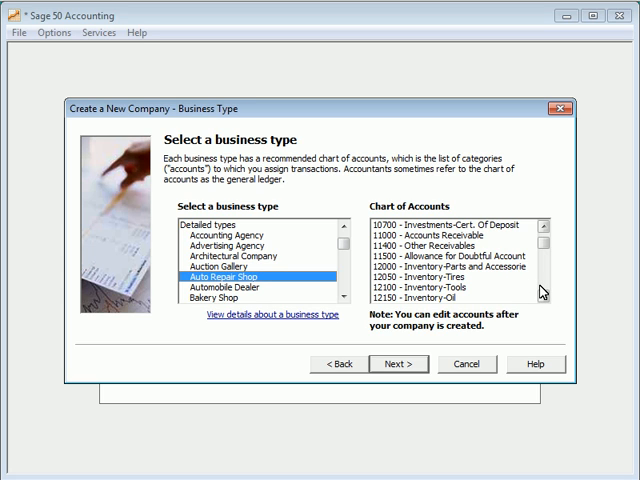
pyautogui.scroll(-3)
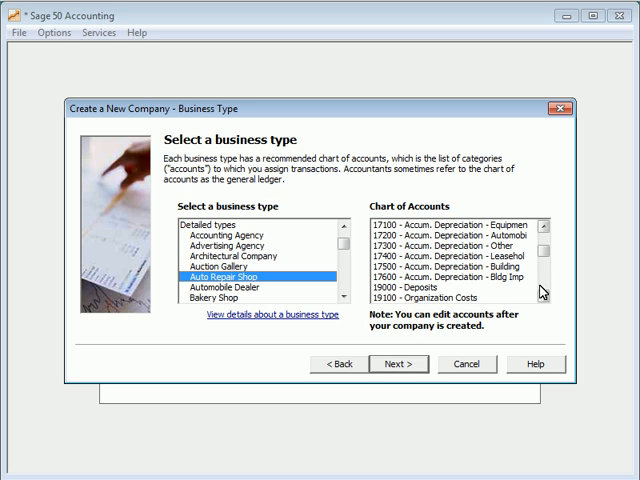
pyautogui.scroll(-3)
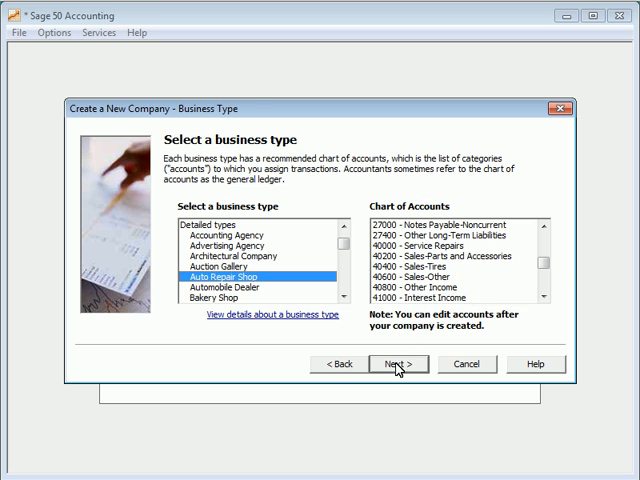
pyautogui.click(397, 363)
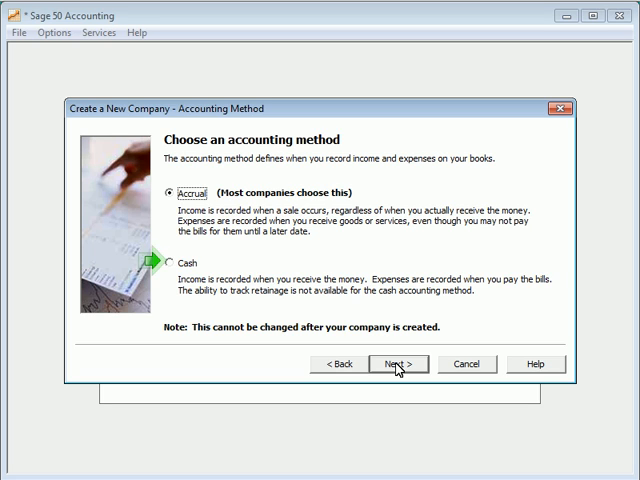
pyautogui.moveTo(155, 262)
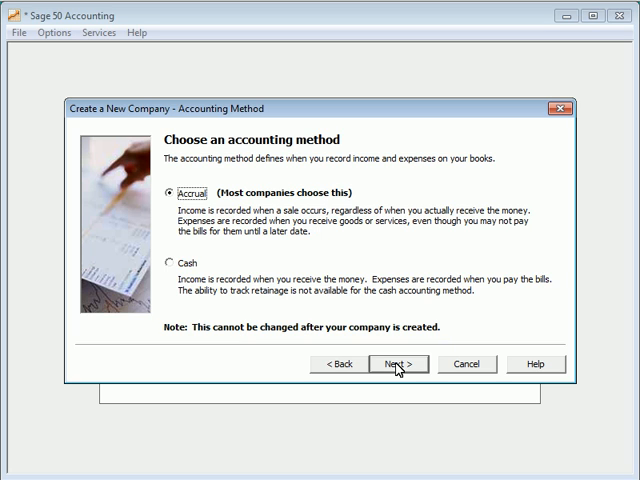
pyautogui.moveTo(403, 367)
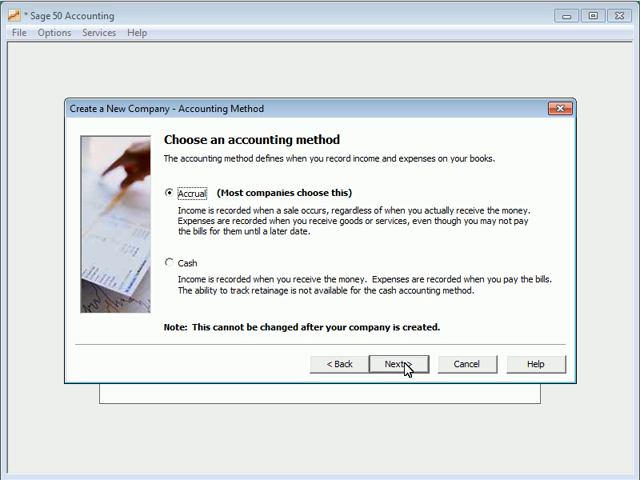
# Advance to the Posting Method page, leaving Real Time selected.
pyautogui.click(396, 364)
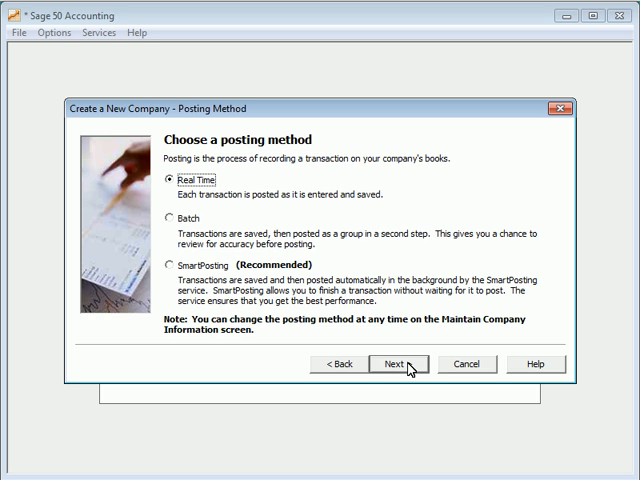
# On Accounting Periods, select 'Accounting periods that do not match the calendar months'.
pyautogui.click(397, 363)
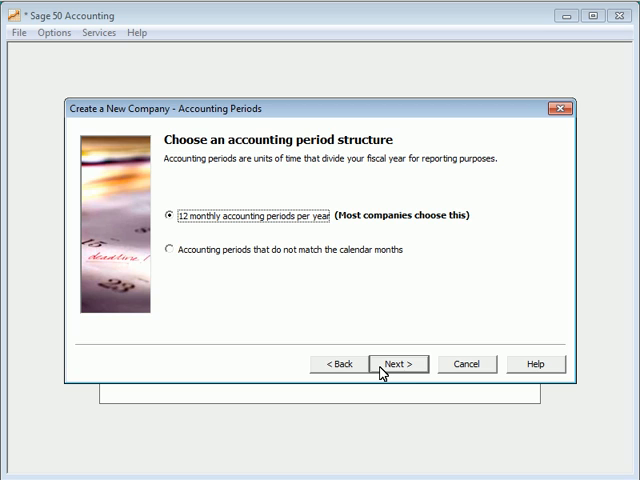
pyautogui.moveTo(196, 322)
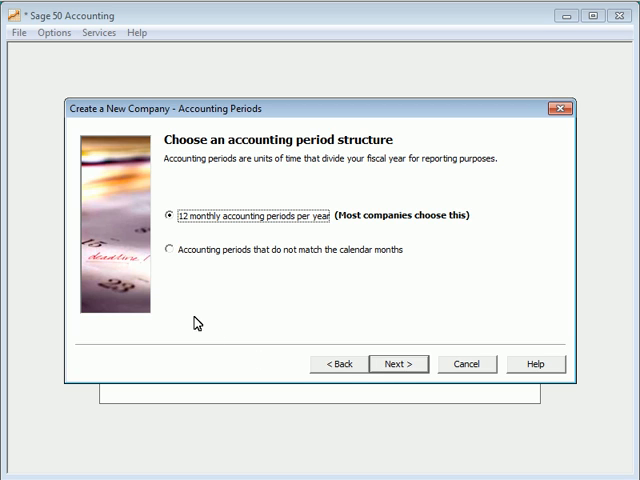
pyautogui.click(169, 249)
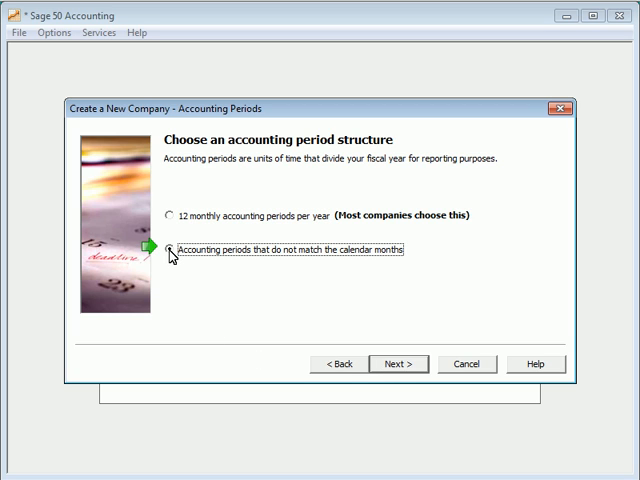
pyautogui.click(168, 249)
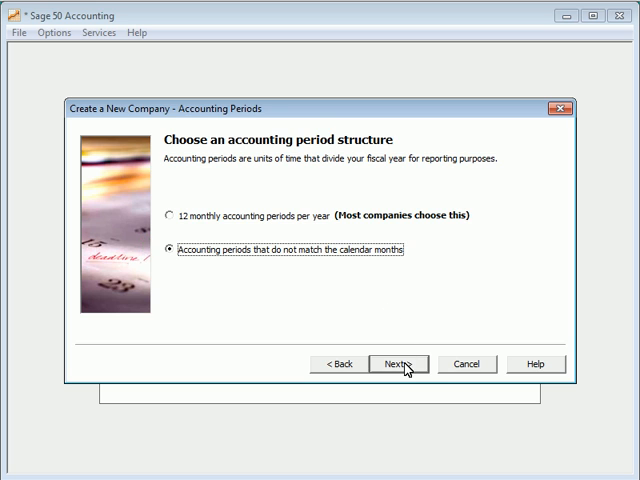
# Keep 12 accounting periods and review the table starting Jan 1, 2012.
pyautogui.click(398, 363)
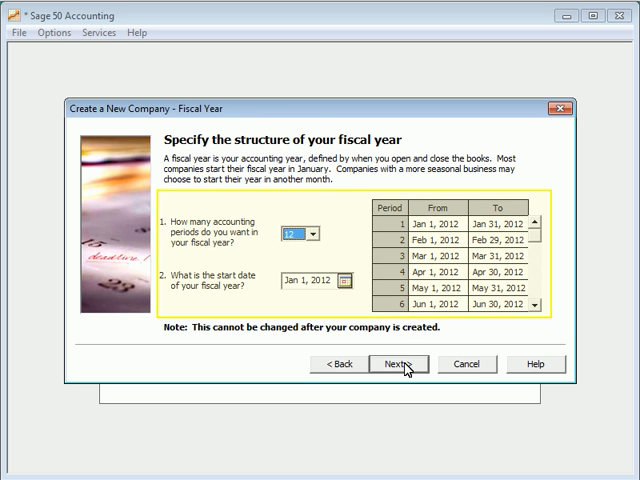
pyautogui.click(313, 234)
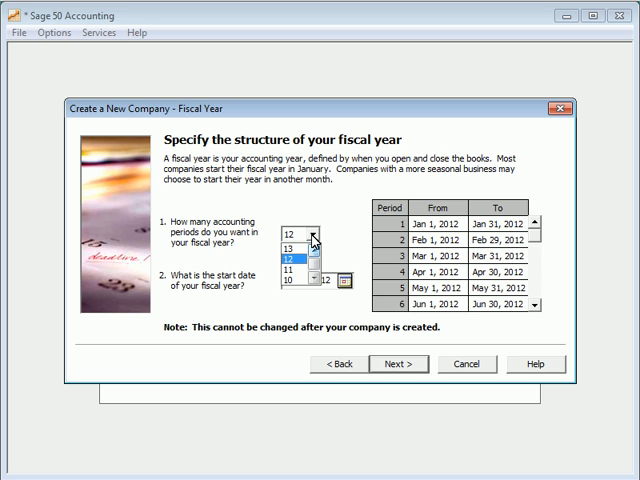
pyautogui.click(295, 244)
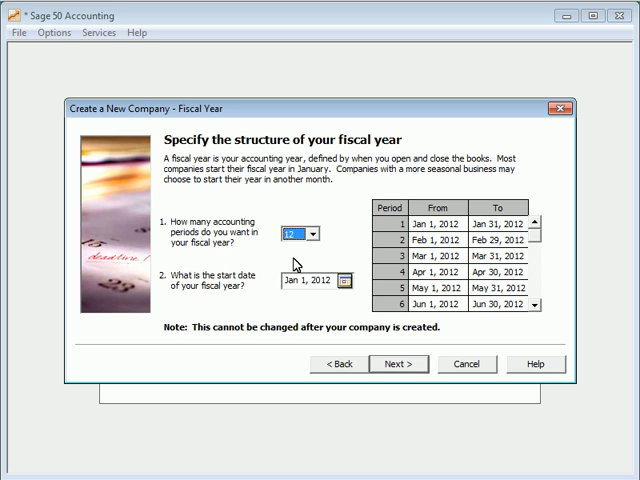
pyautogui.moveTo(345, 367)
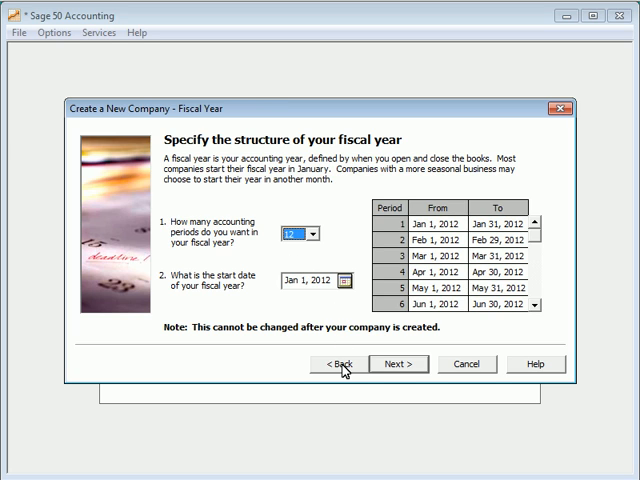
# Go back, pick '12 monthly accounting periods per year', and keep January 2012 first.
pyautogui.click(338, 363)
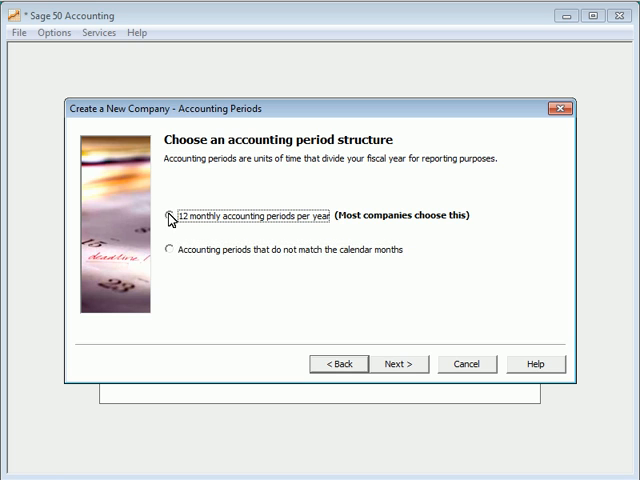
pyautogui.click(398, 363)
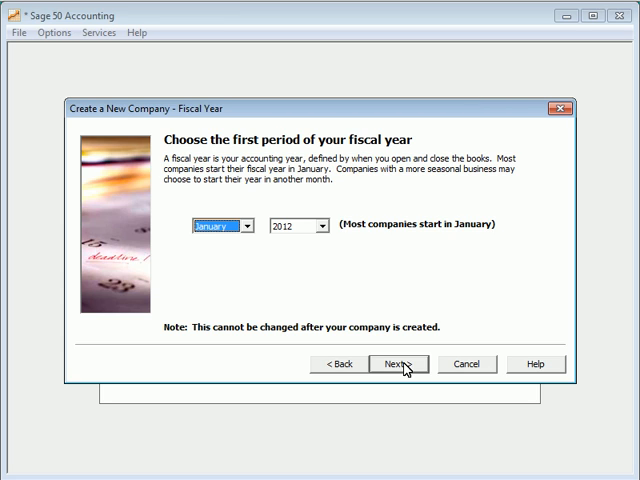
pyautogui.moveTo(260, 297)
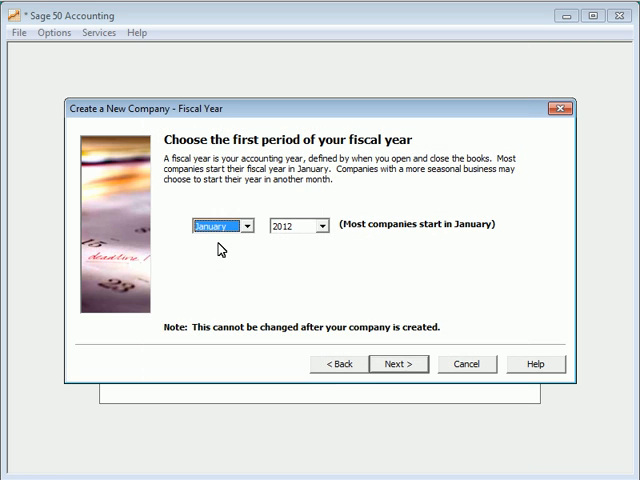
# Reach the final page and Finish to create the company data files.
pyautogui.click(397, 363)
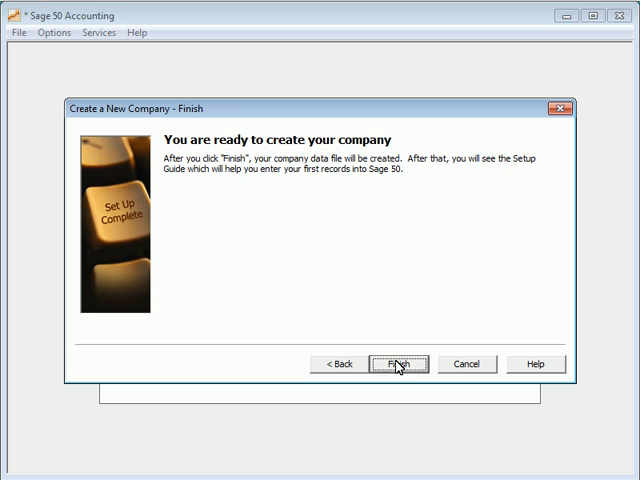
pyautogui.click(398, 363)
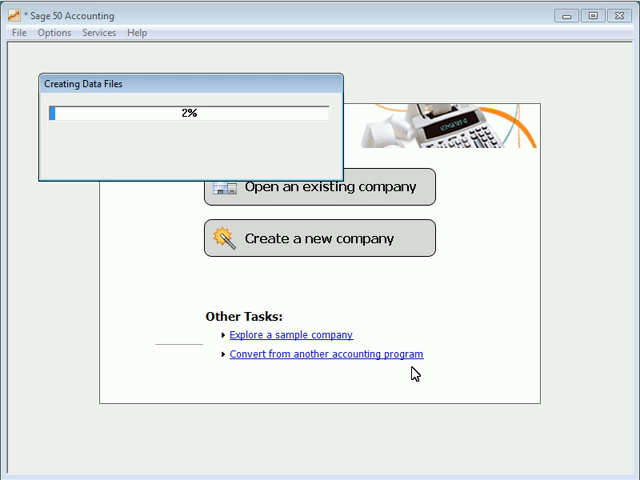